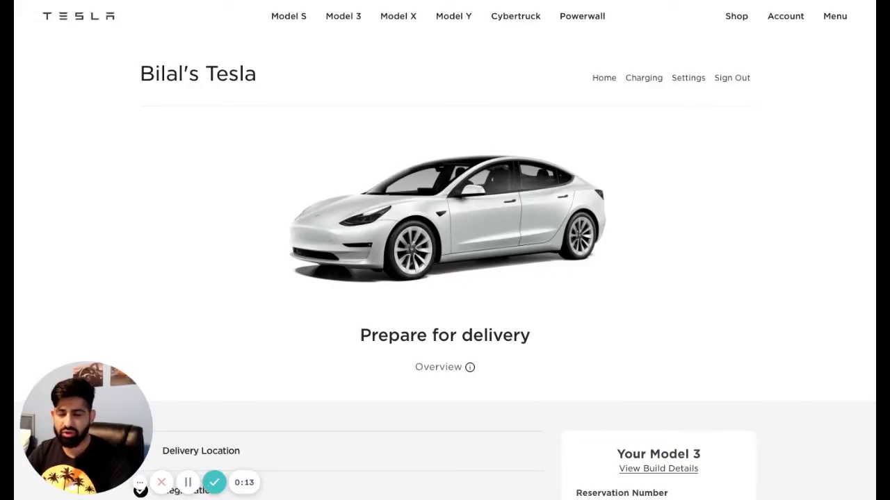
pyautogui.moveTo(171, 247)
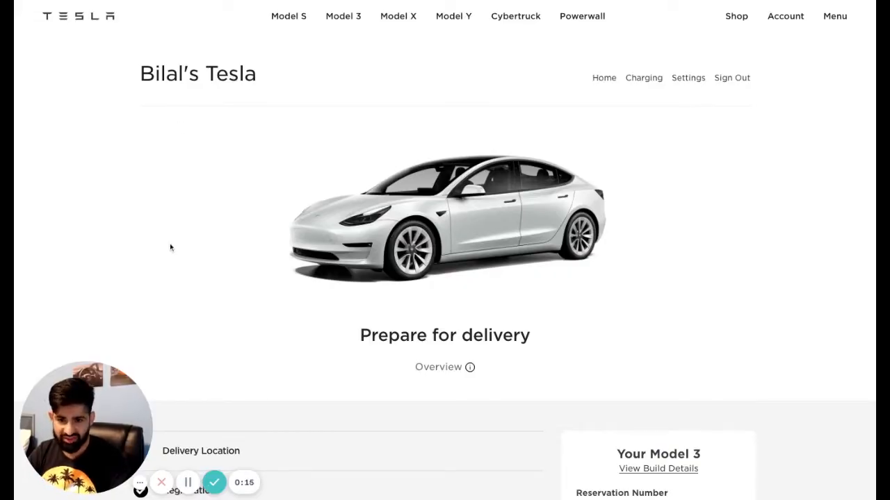
# Scroll to Payment Method to review the 96-month loan: $7,500 down, $595.52 monthly
pyautogui.scroll(-3)
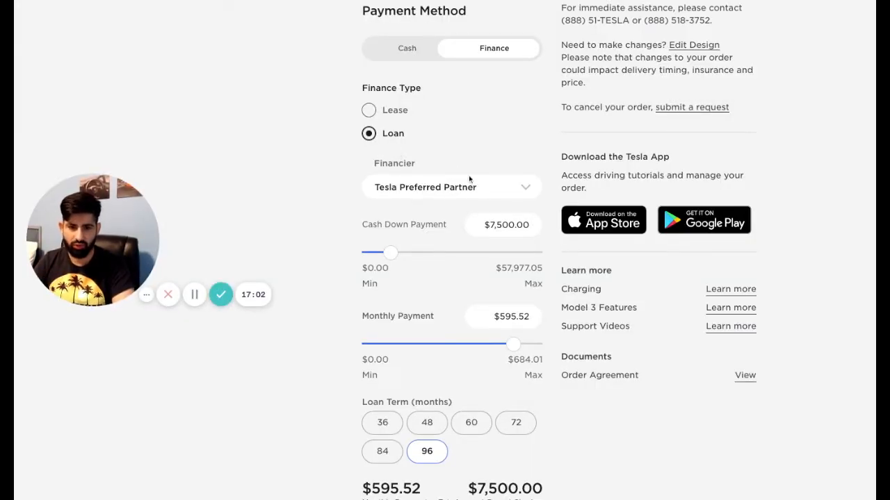
pyautogui.moveTo(478, 189)
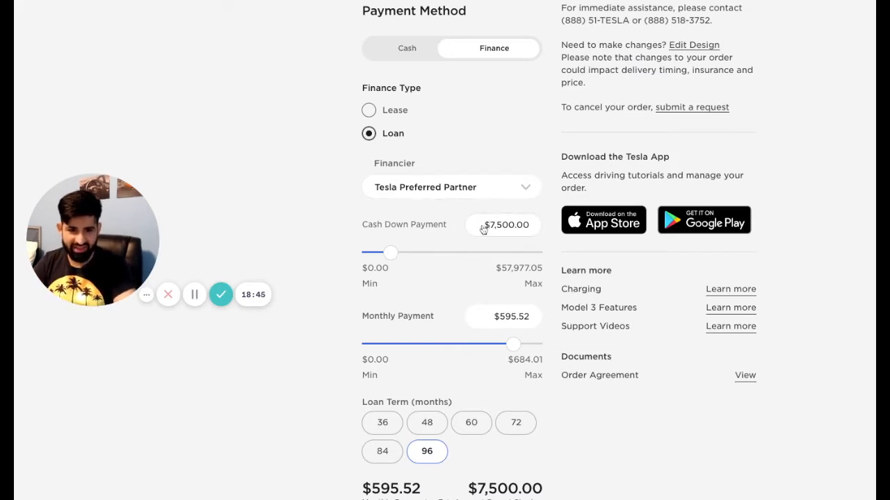
# Set the cash down payment to $0 and view the $684.01 monthly payment summary
pyautogui.tripleClick(503, 224)
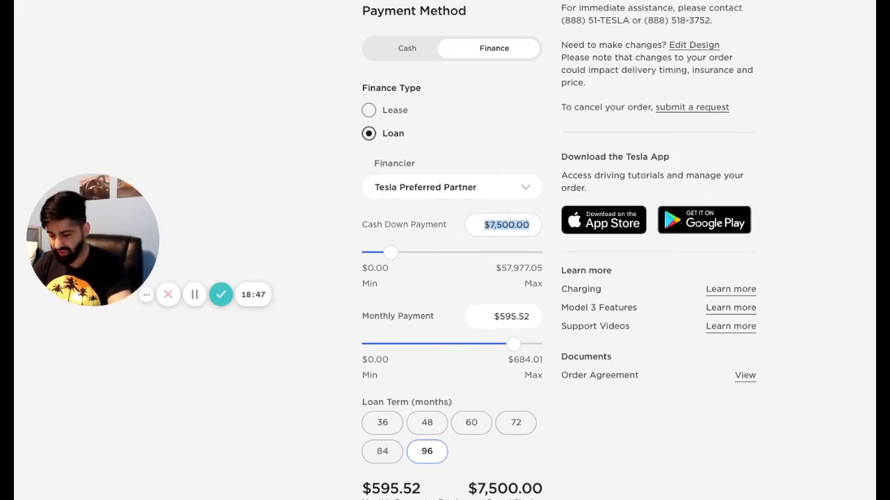
pyautogui.moveTo(391, 252); pyautogui.dragTo(369, 252)
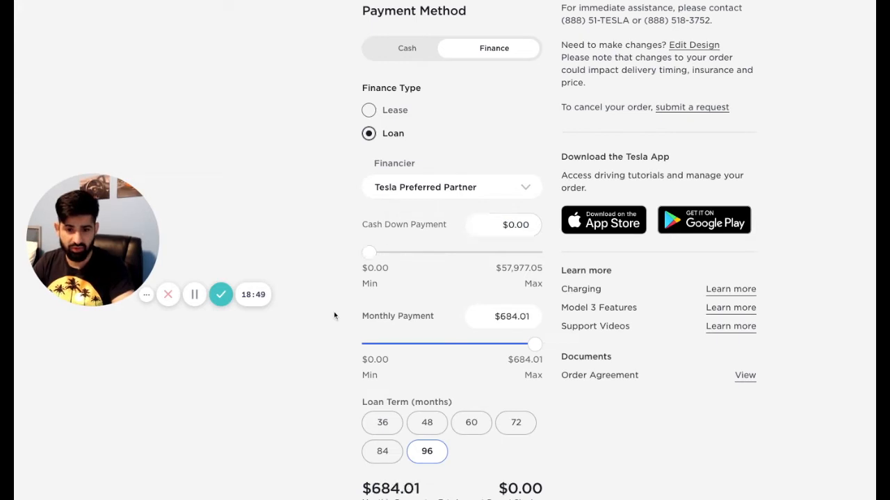
pyautogui.scroll(-3)
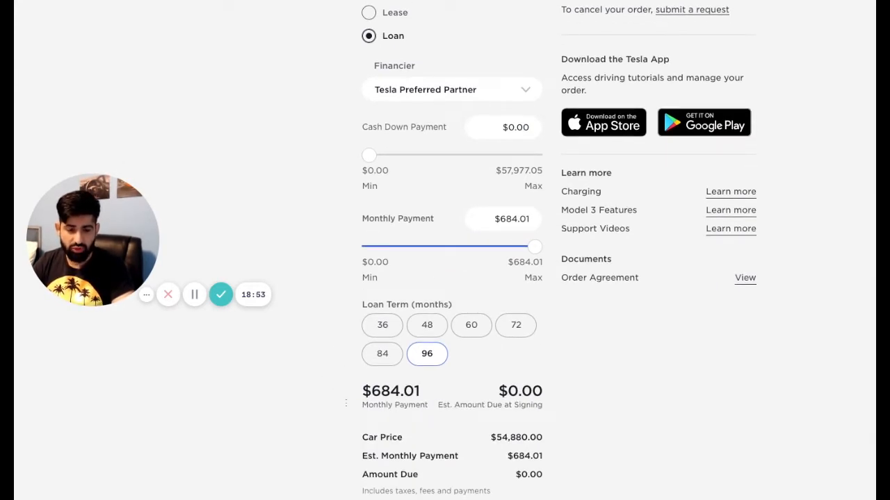
pyautogui.moveTo(465, 342)
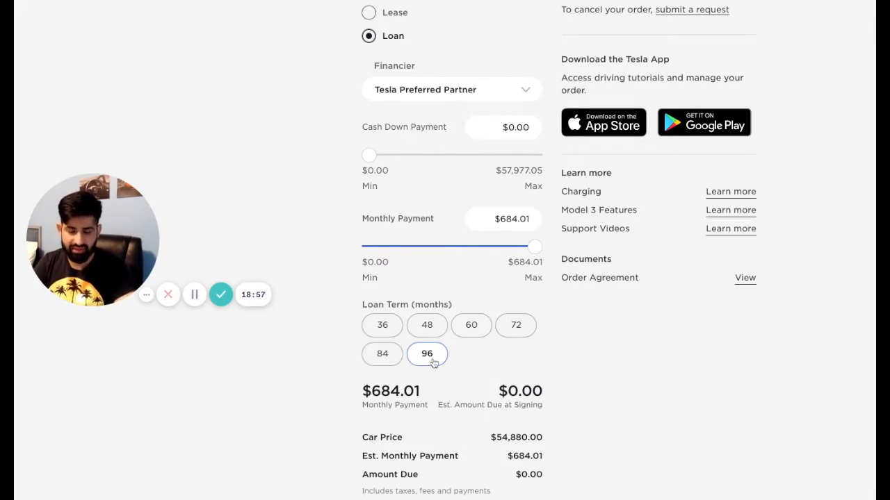
pyautogui.moveTo(452, 361)
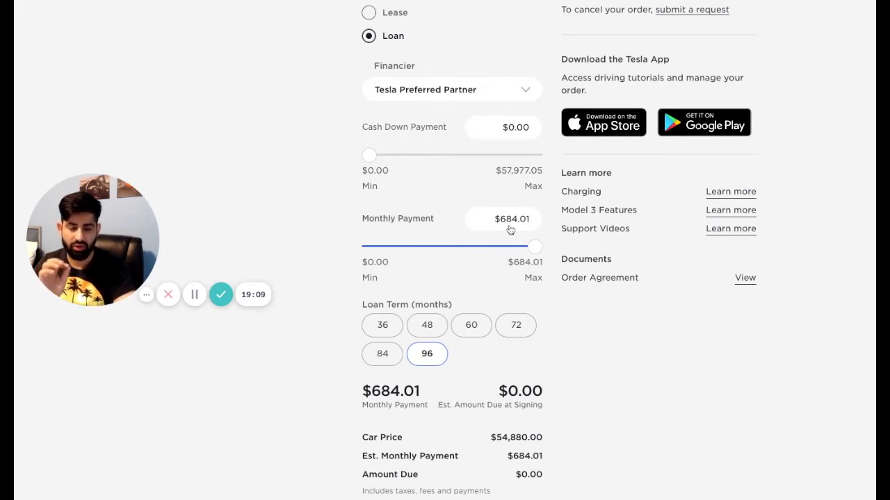
# Try a 60-month term, then settle on 48 months for $1,287.14 monthly
pyautogui.click(516, 326)
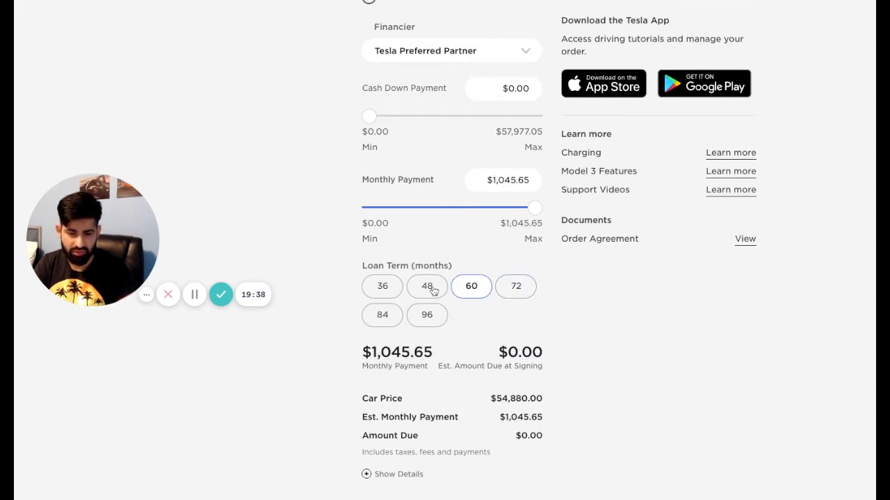
pyautogui.click(426, 287)
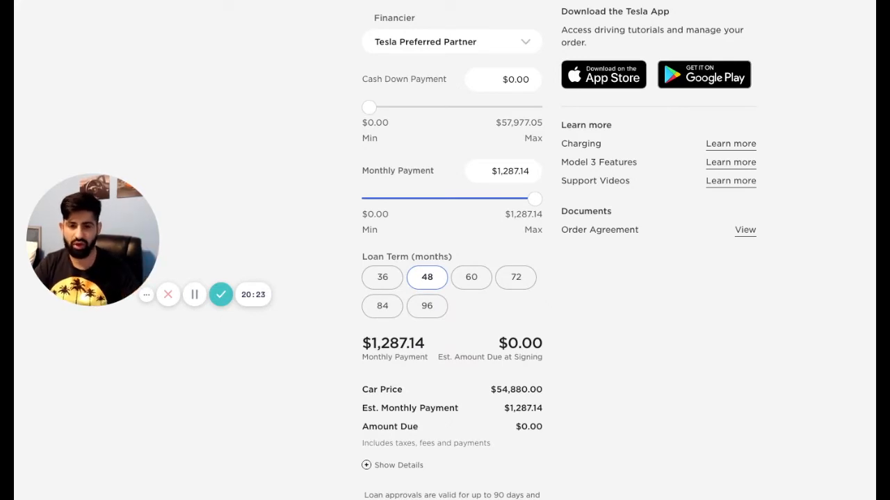
pyautogui.scroll(-3)
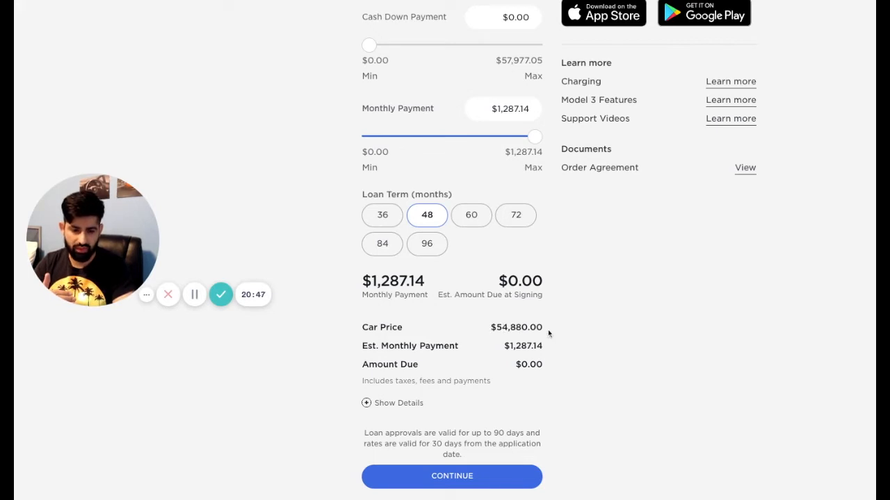
pyautogui.moveTo(509, 356)
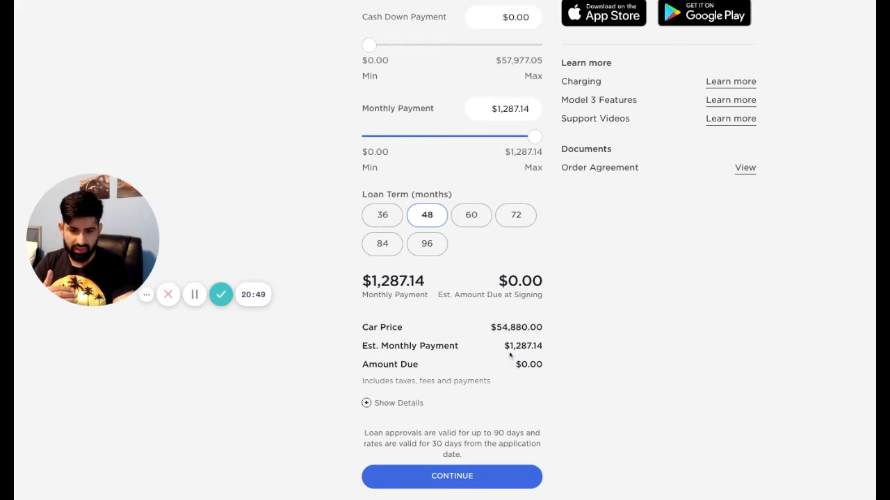
pyautogui.moveTo(554, 375)
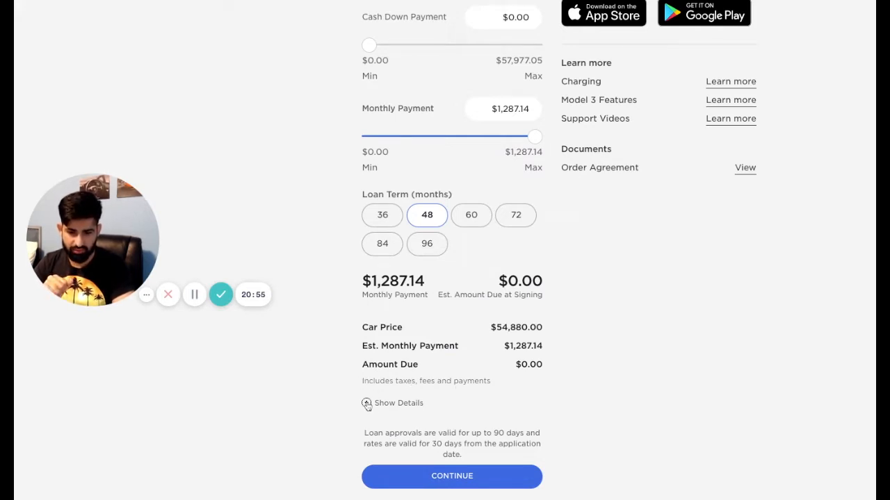
# Expand price details: $63,227.05 total cost, $57,977.05 financed at 3.15% APR over 48 months
pyautogui.click(398, 403)
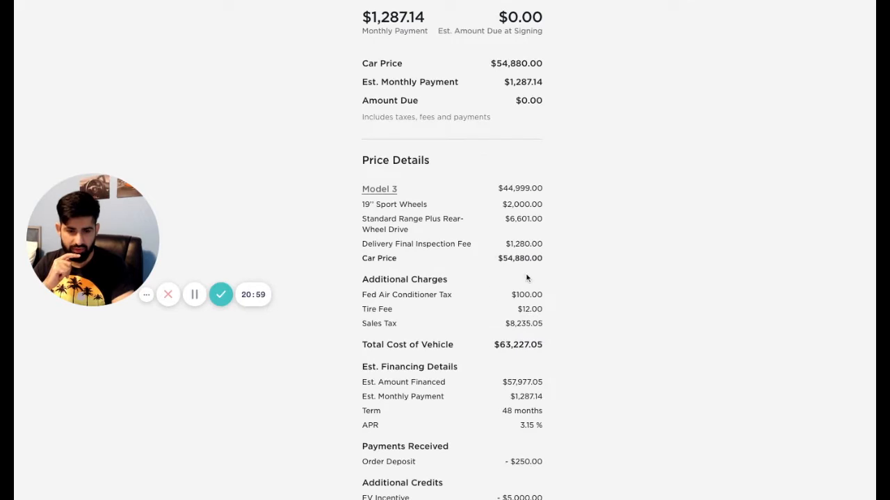
pyautogui.scroll(-3)
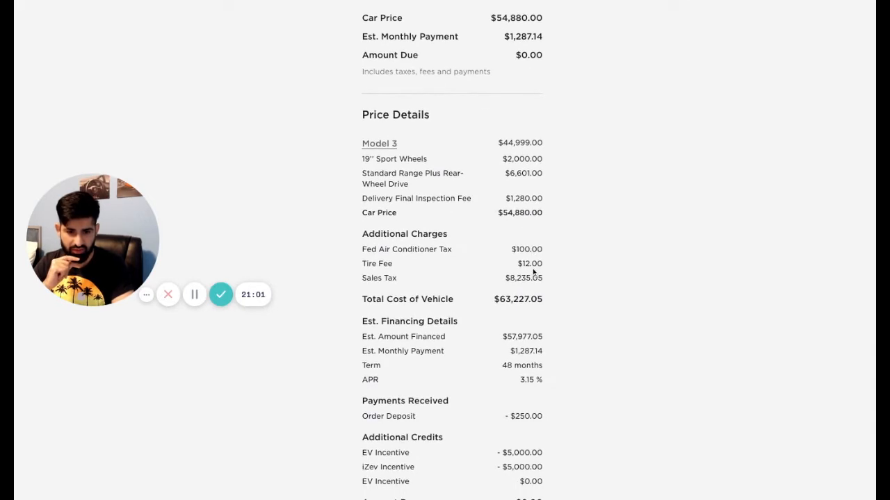
pyautogui.moveTo(506, 235)
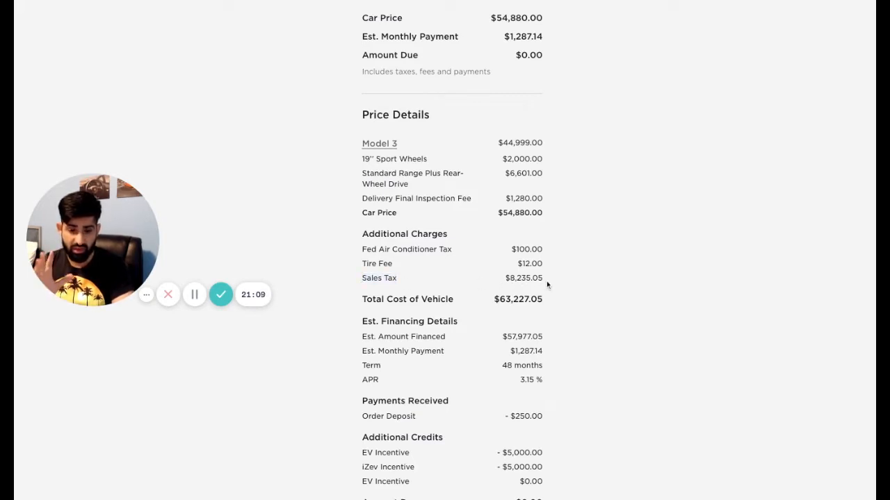
pyautogui.doubleClick(517, 299)
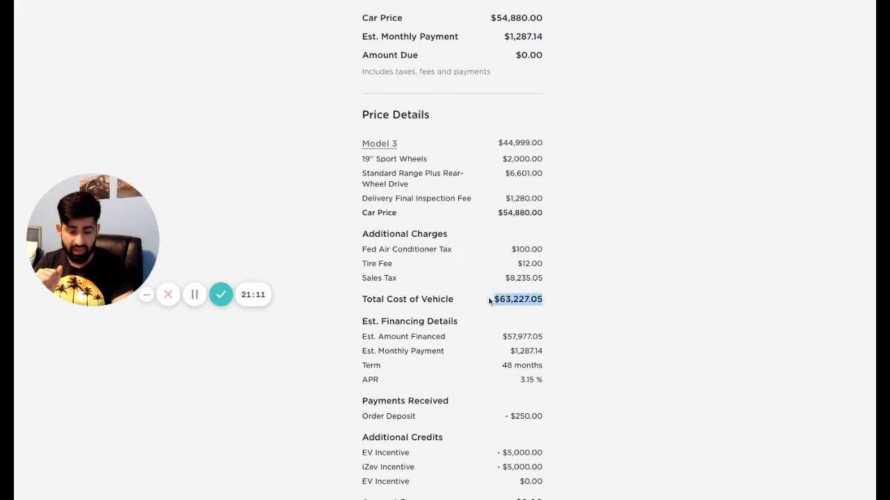
pyautogui.scroll(-3)
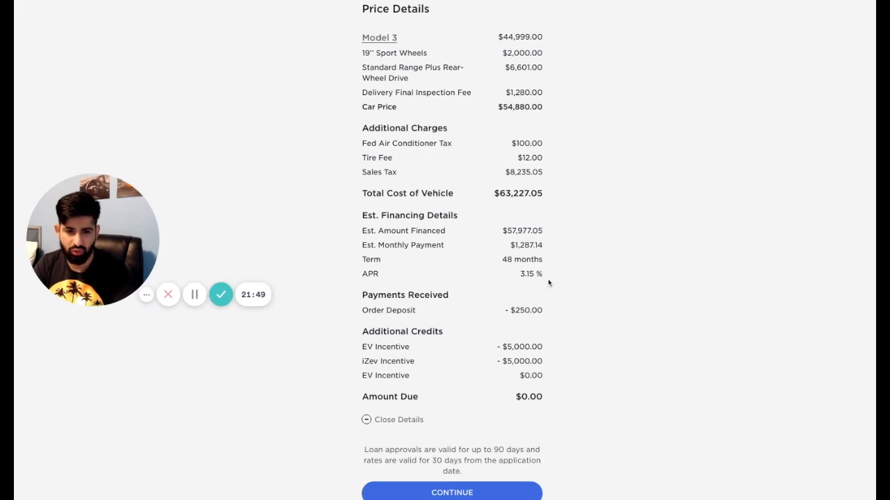
pyautogui.moveTo(568, 263)
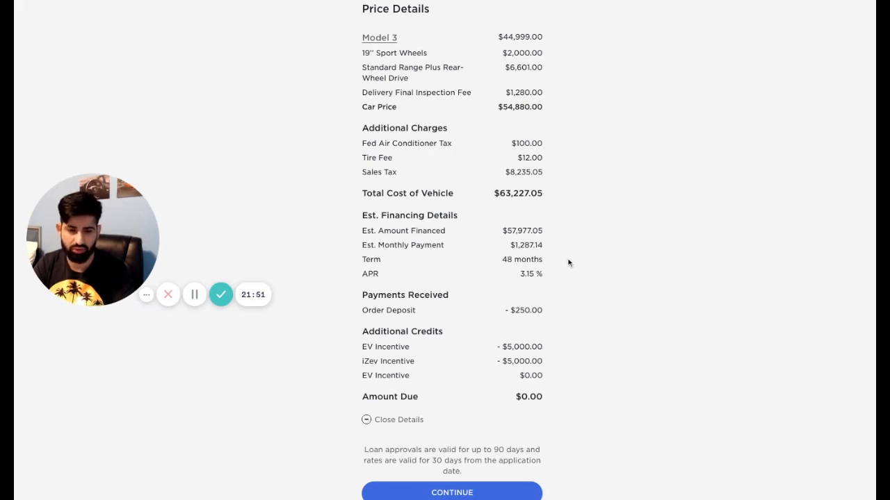
pyautogui.moveTo(521, 273)
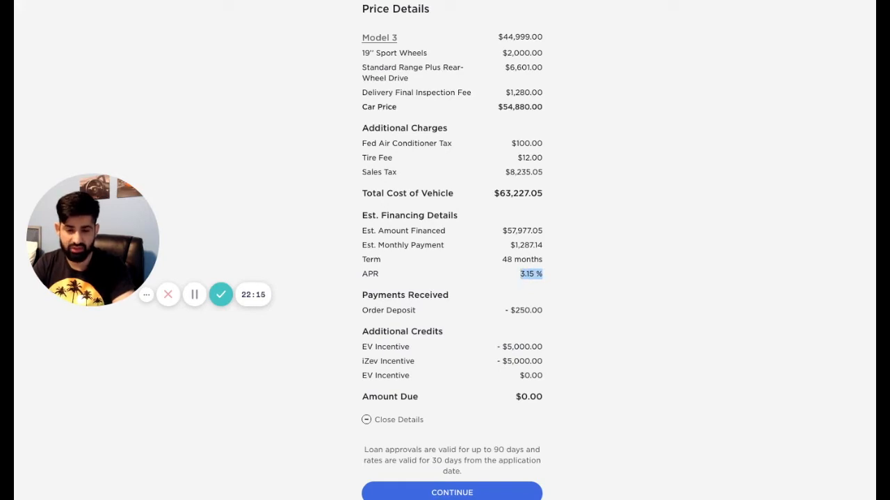
pyautogui.scroll(-3)
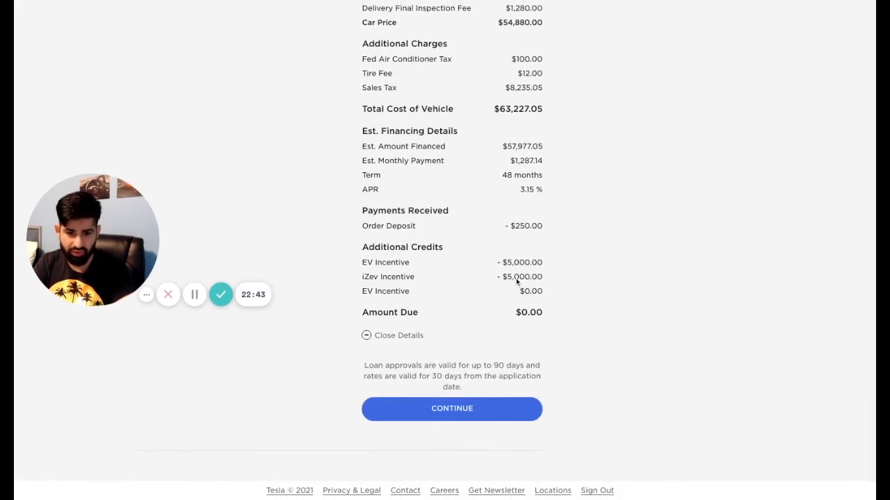
pyautogui.moveTo(537, 250)
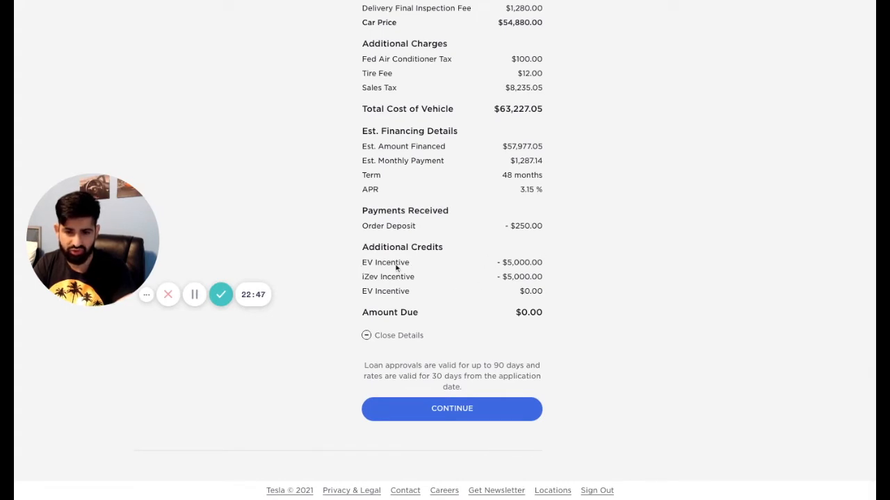
pyautogui.moveTo(476, 264)
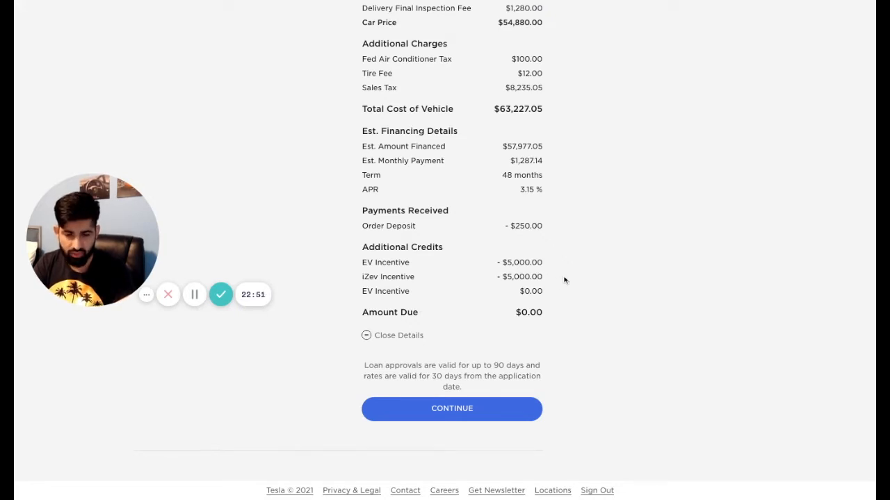
# Switch the loan term to 96 months and compare the resulting financing figures
pyautogui.scroll(3)
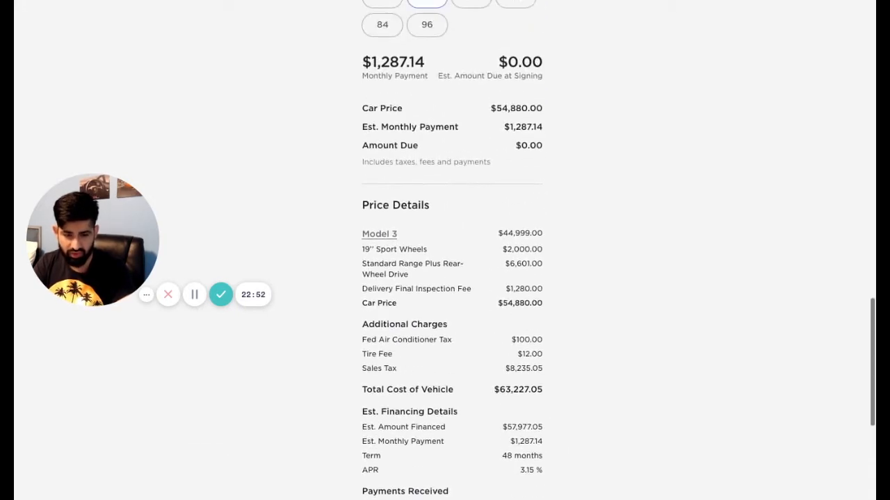
pyautogui.scroll(3)
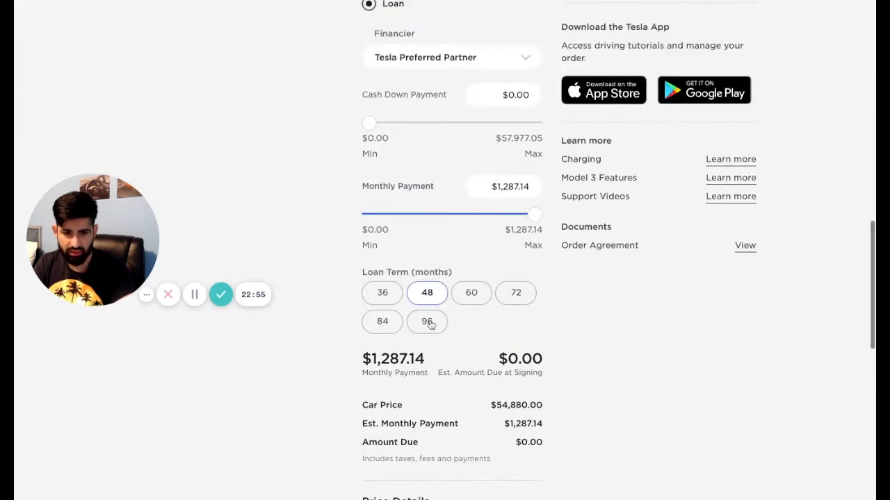
pyautogui.click(426, 321)
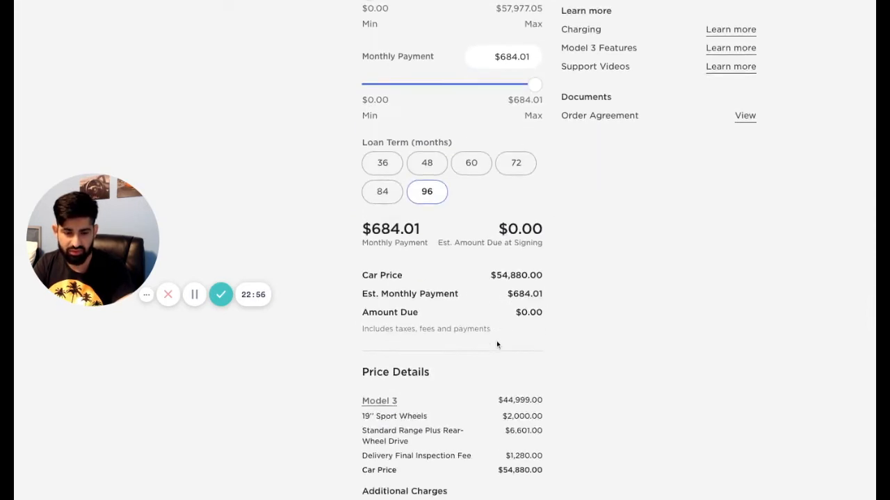
pyautogui.scroll(-3)
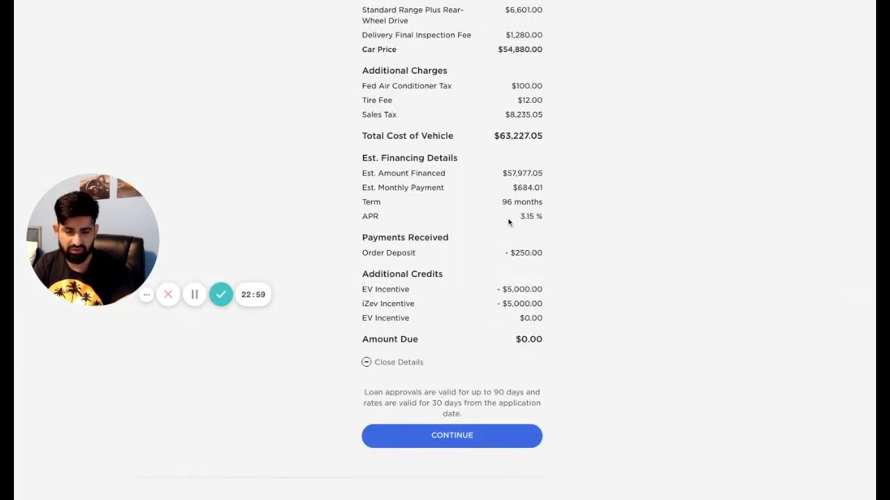
pyautogui.scroll(3)
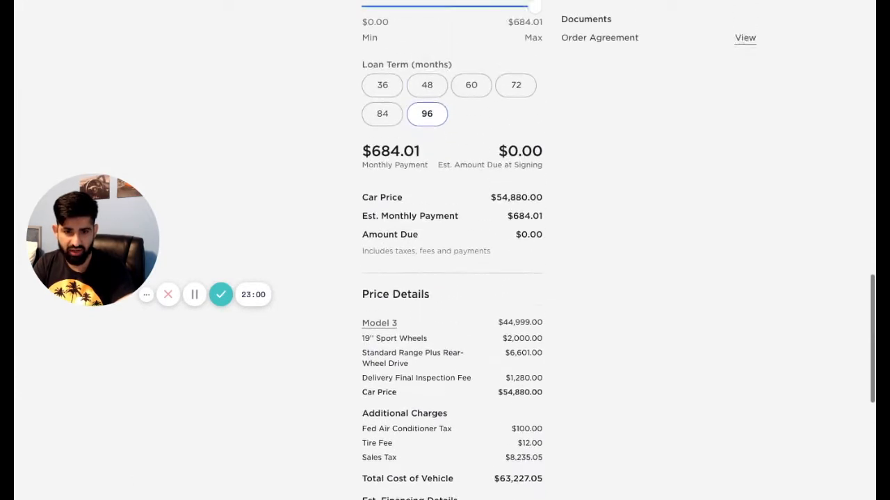
pyautogui.scroll(-3)
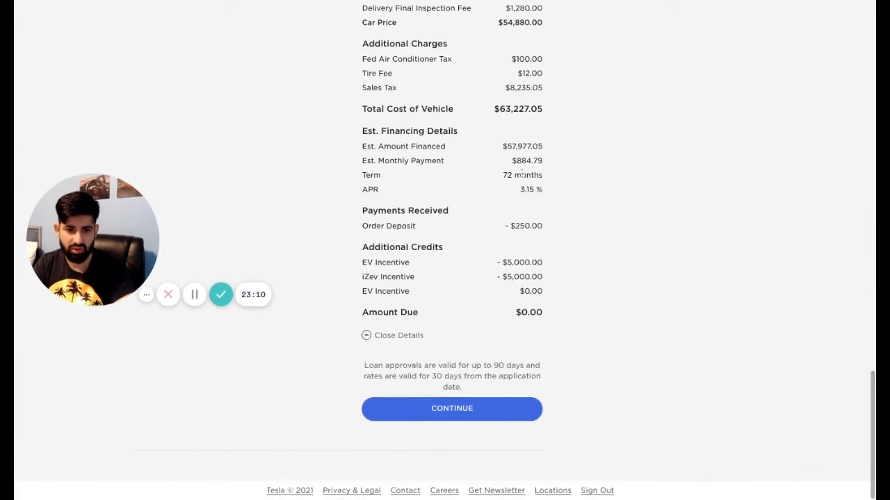
pyautogui.scroll(3)
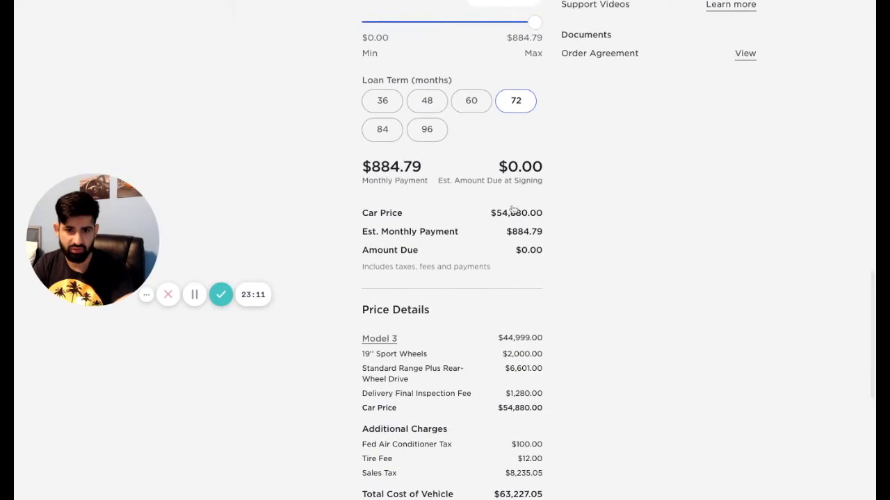
pyautogui.scroll(-3)
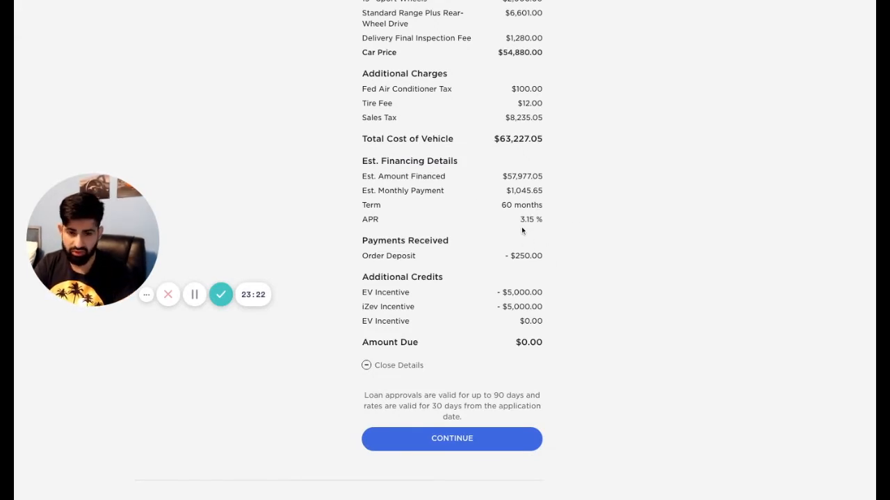
# Review the 60-month financing details and highlight the 3.15% APR figure
pyautogui.scroll(3)
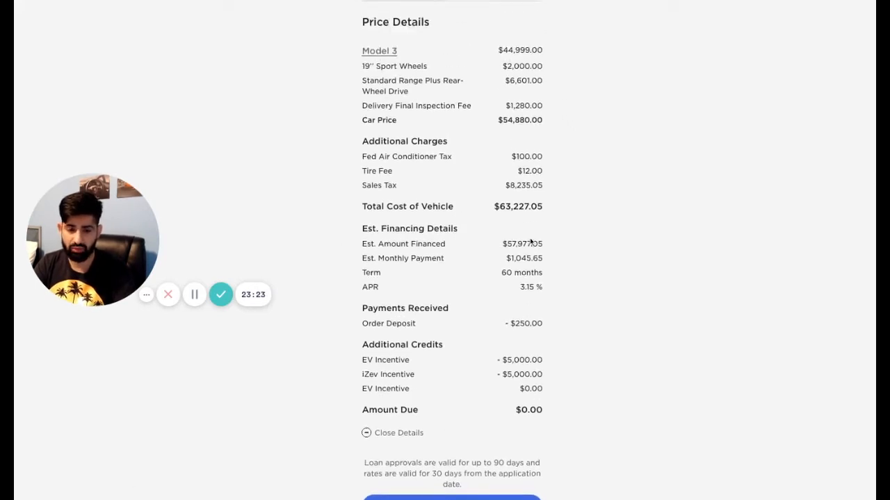
pyautogui.scroll(3)
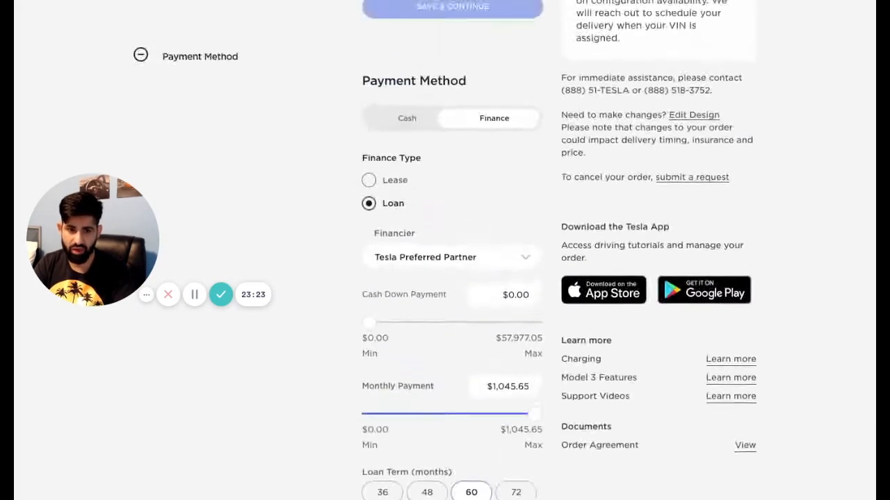
pyautogui.scroll(-3)
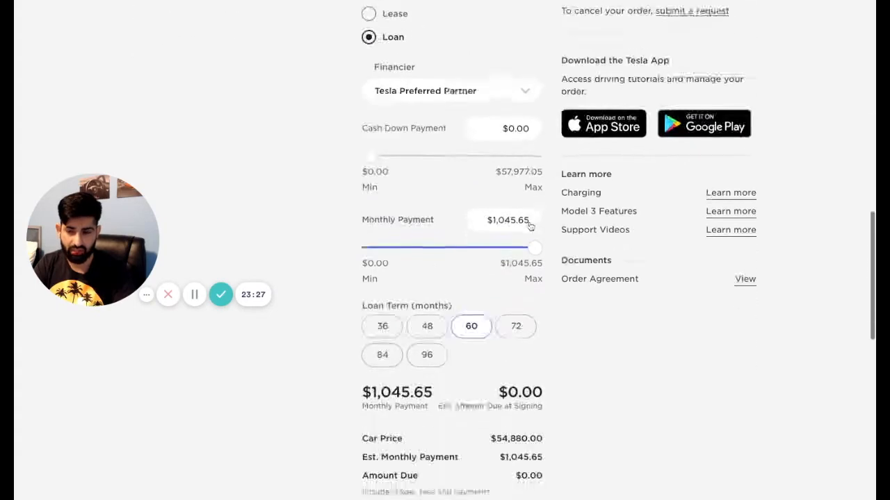
pyautogui.scroll(-3)
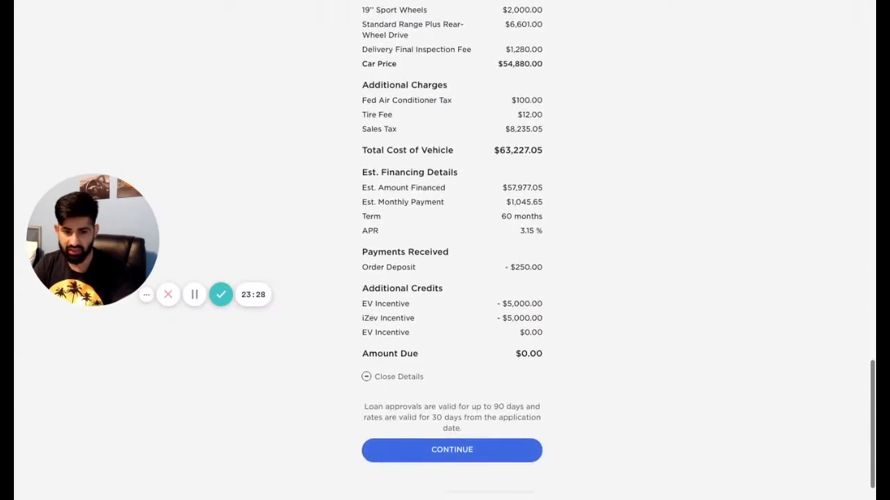
pyautogui.scroll(-3)
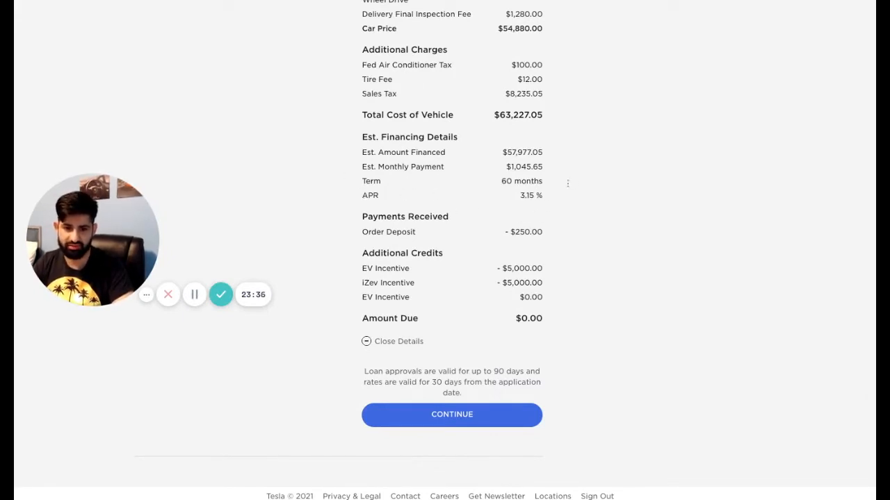
pyautogui.moveTo(548, 196)
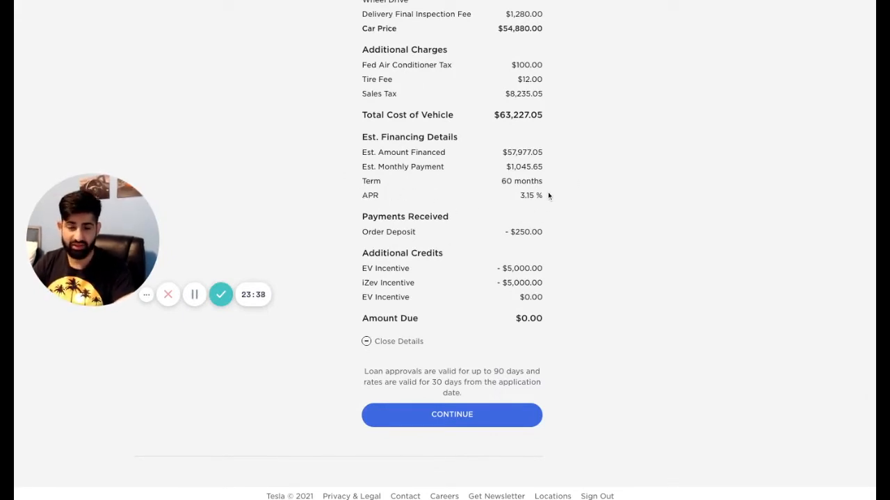
pyautogui.doubleClick(530, 196)
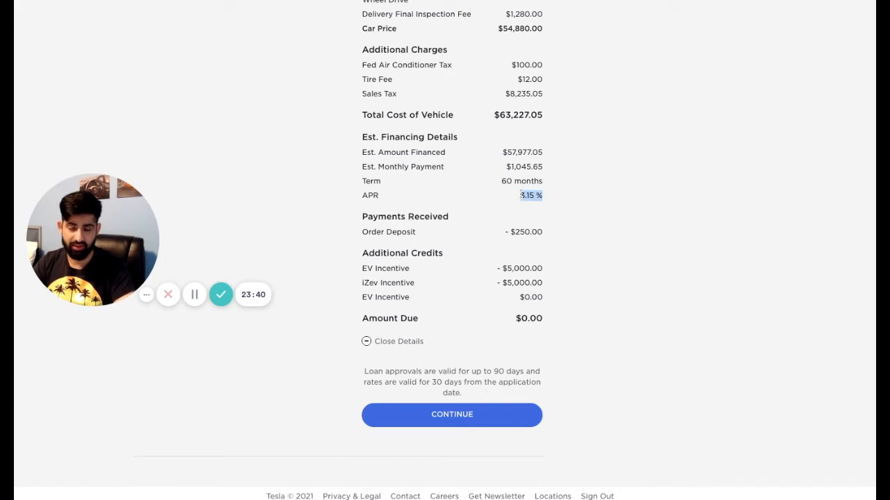
pyautogui.moveTo(473, 192)
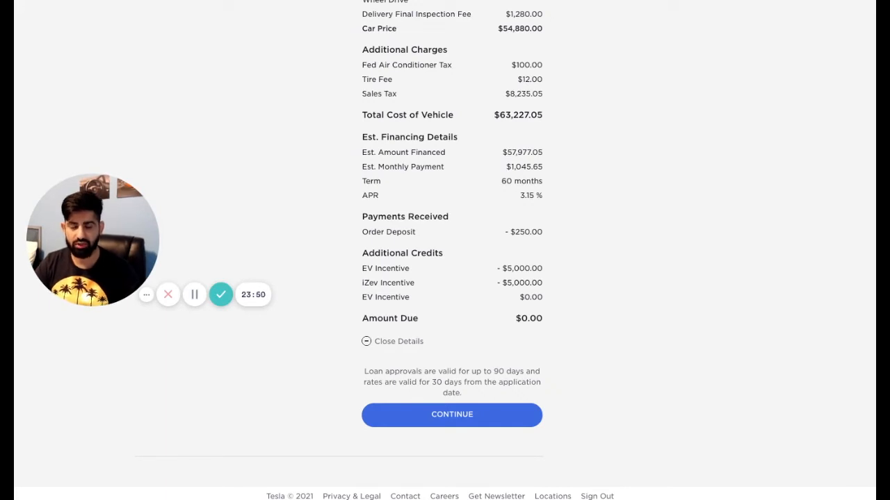
pyautogui.moveTo(511, 204)
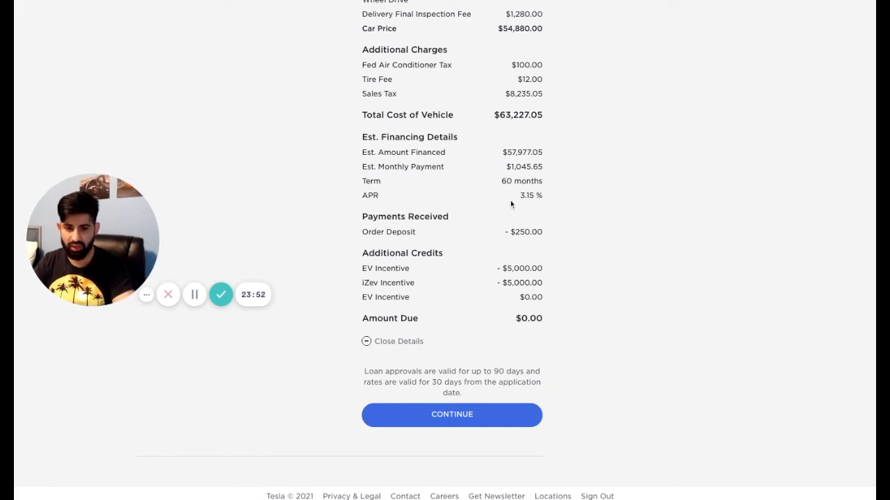
pyautogui.moveTo(527, 214)
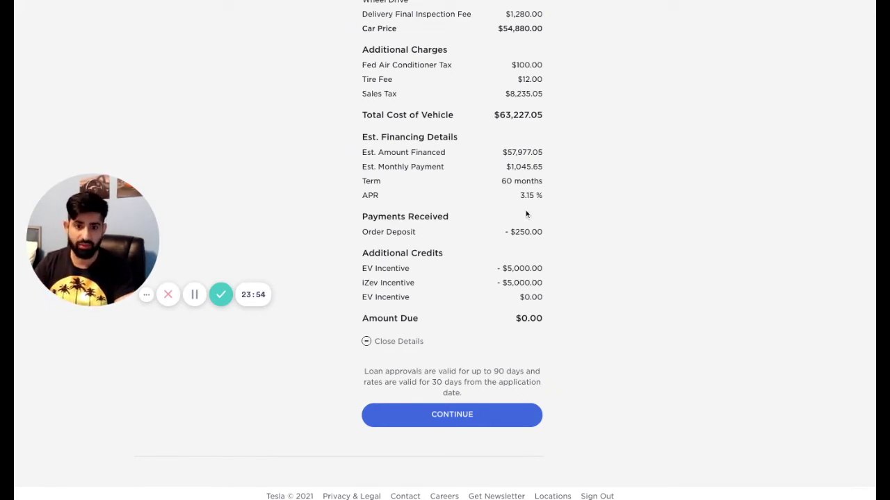
pyautogui.moveTo(546, 195)
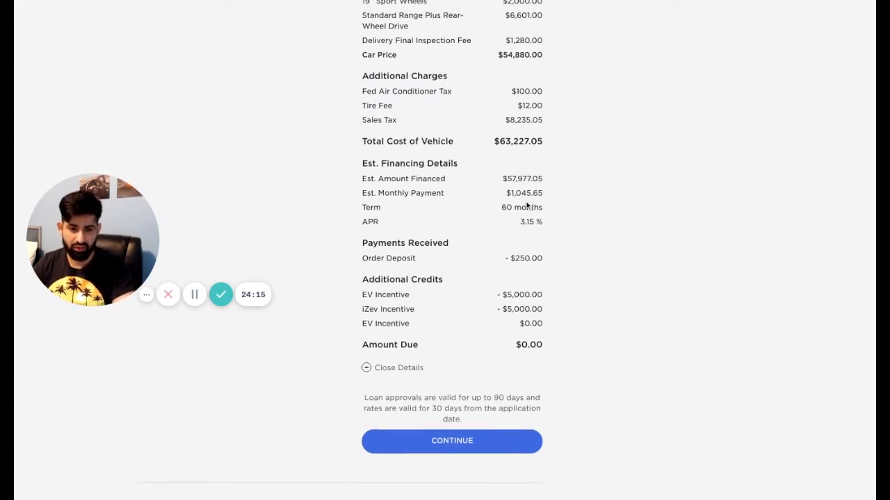
pyautogui.moveTo(548, 245)
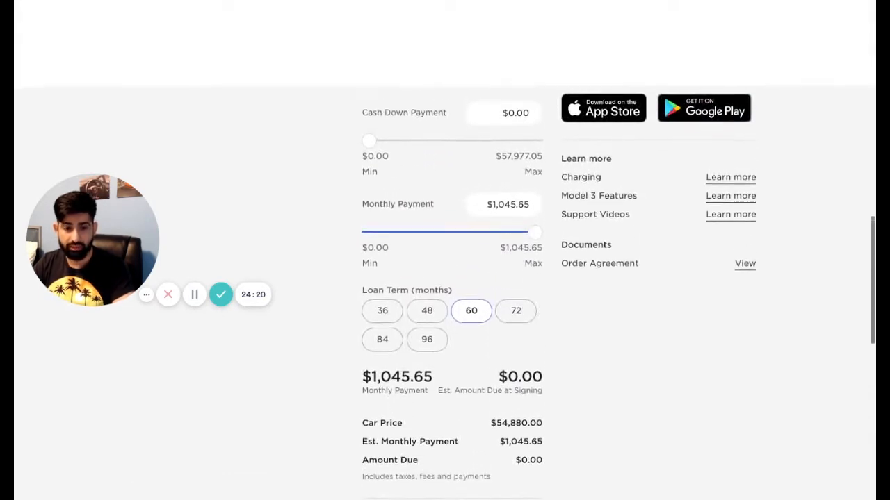
# Scroll through Price Details and Est. Financing Details: $1,045.65 monthly, $0 due
pyautogui.scroll(-3)
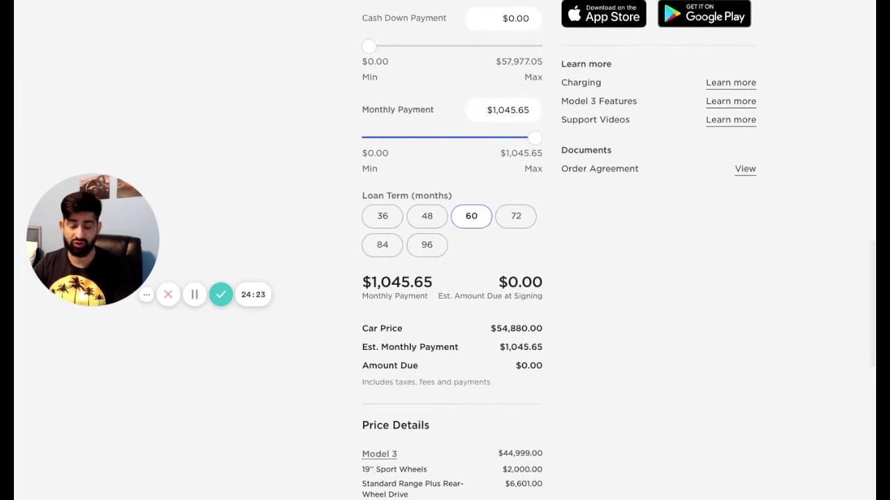
pyautogui.scroll(-3)
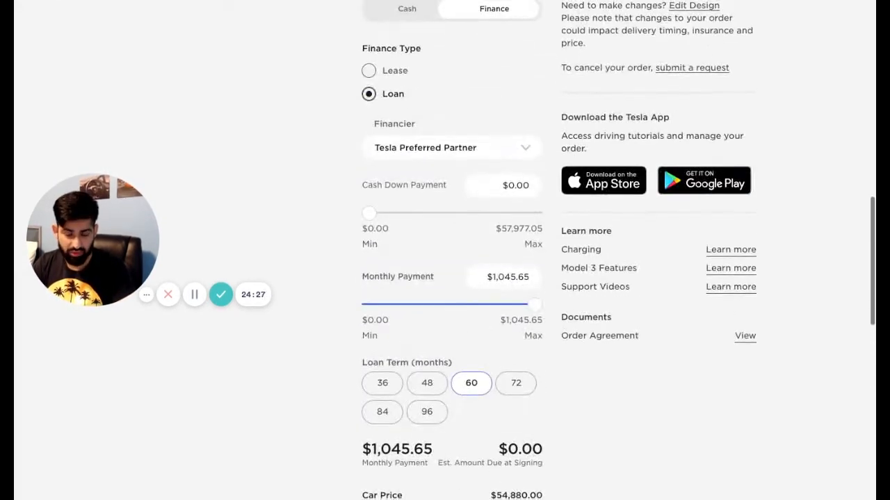
pyautogui.scroll(-3)
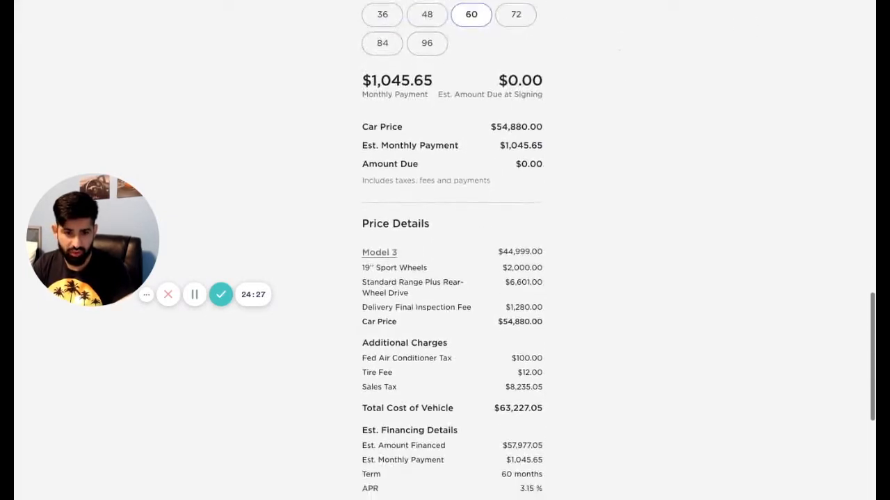
pyautogui.scroll(-3)
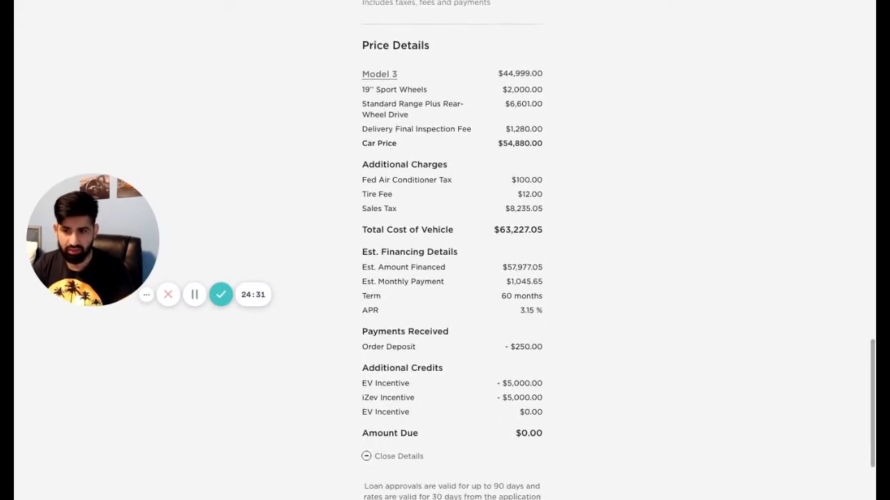
pyautogui.moveTo(524, 331)
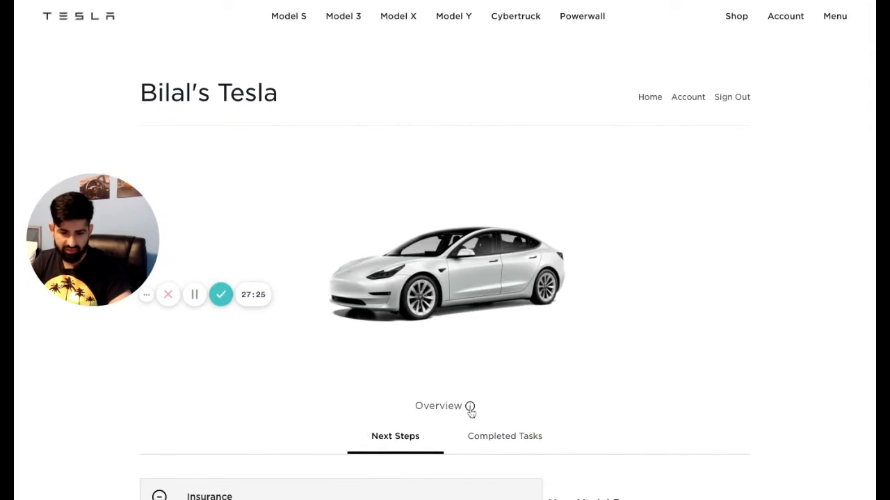
pyautogui.click(471, 406)
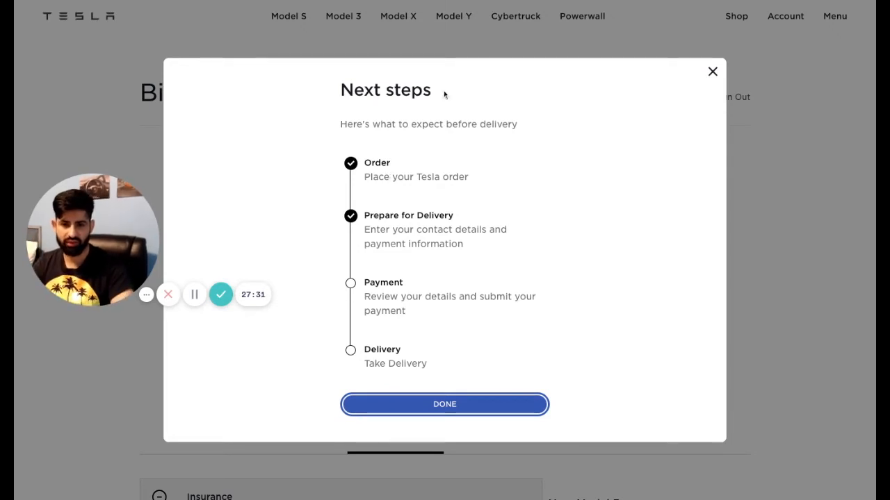
pyautogui.moveTo(451, 235)
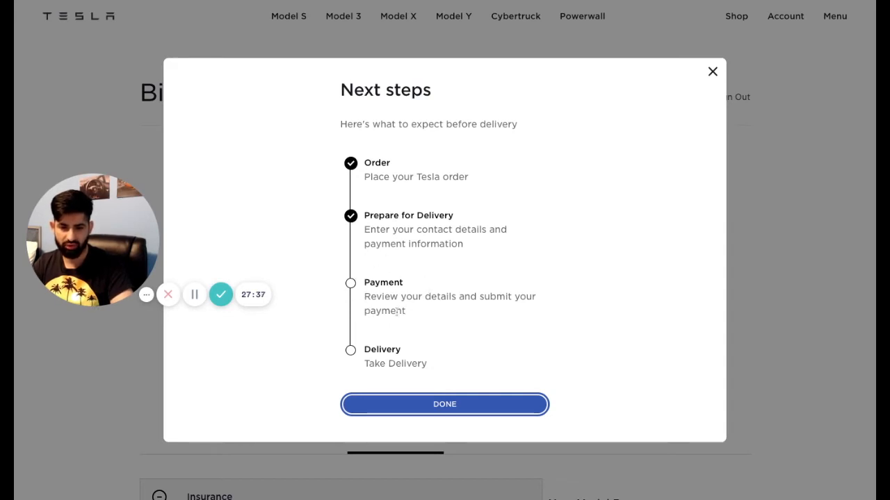
pyautogui.moveTo(419, 389)
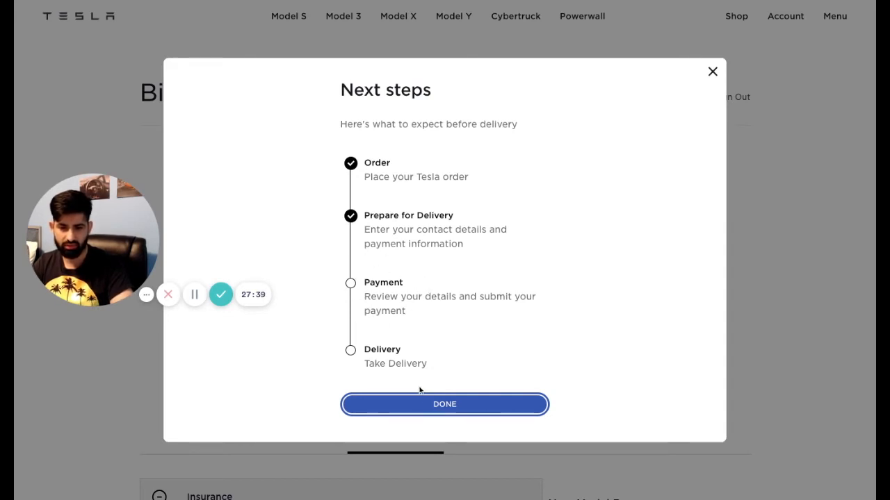
pyautogui.click(444, 405)
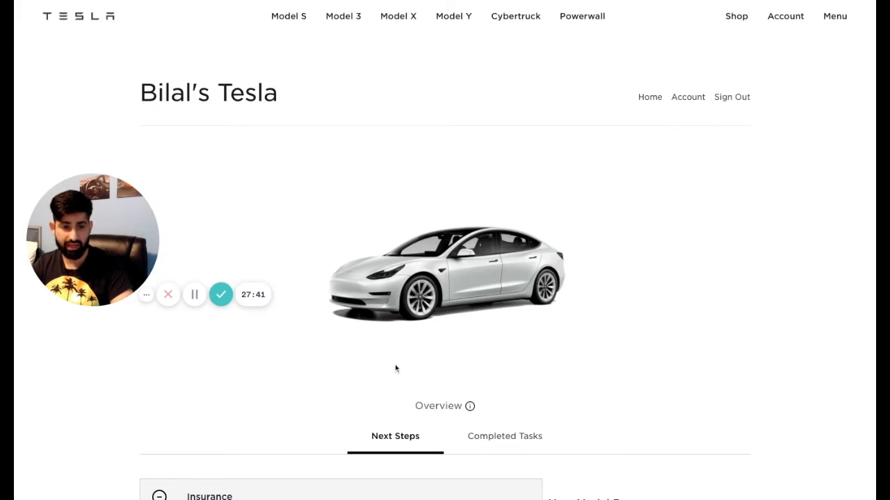
# Scroll past the insurance proof upload to the delivery checklist and estimated delivery window
pyautogui.scroll(-3)
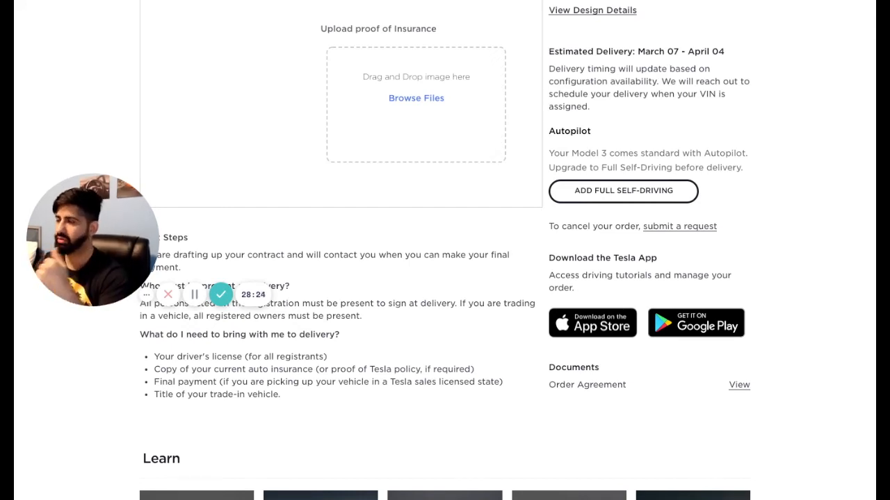
pyautogui.scroll(-3)
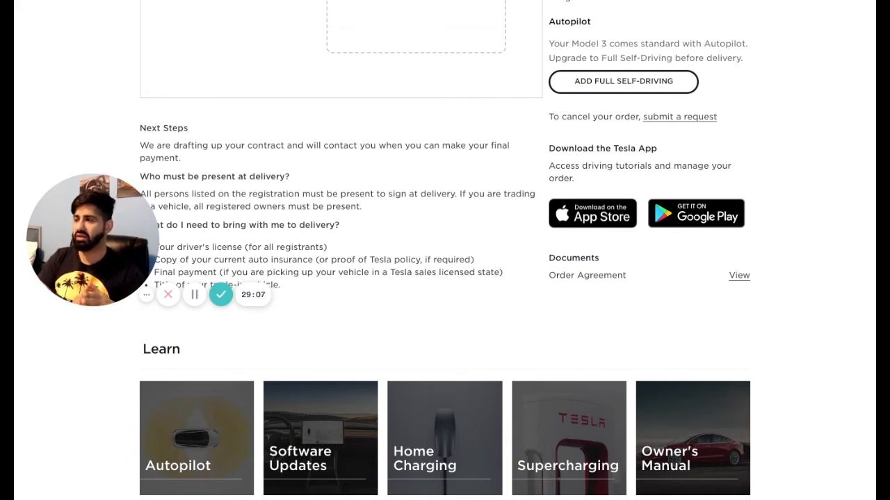
pyautogui.scroll(-3)
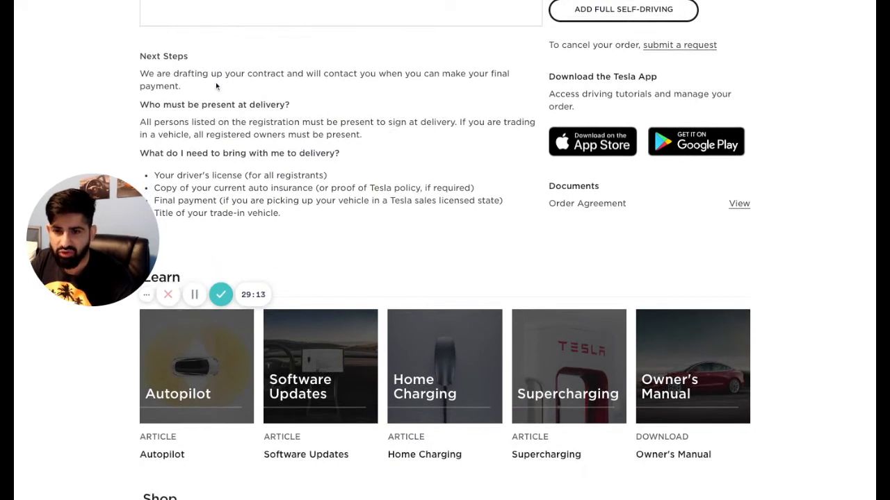
pyautogui.moveTo(381, 89)
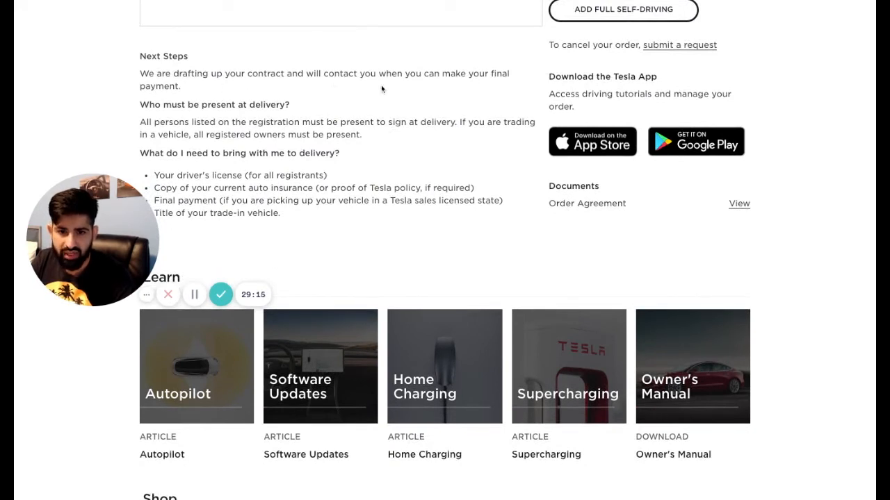
pyautogui.moveTo(138, 107)
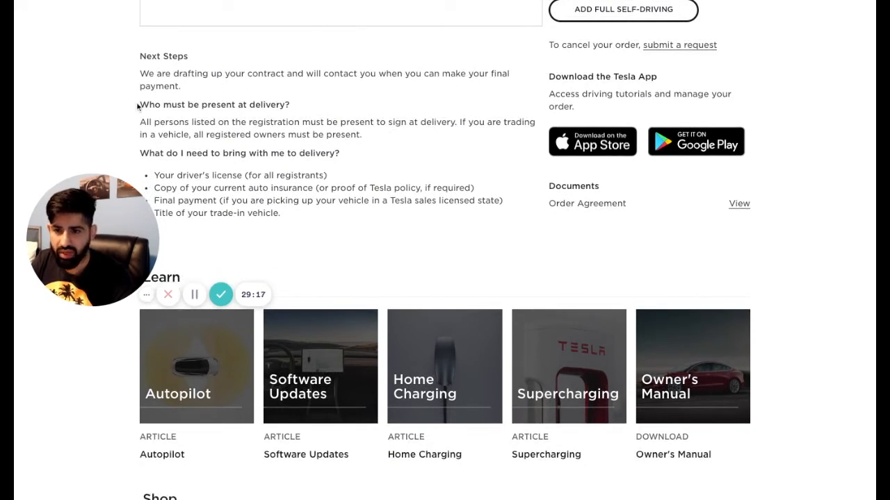
pyautogui.scroll(-3)
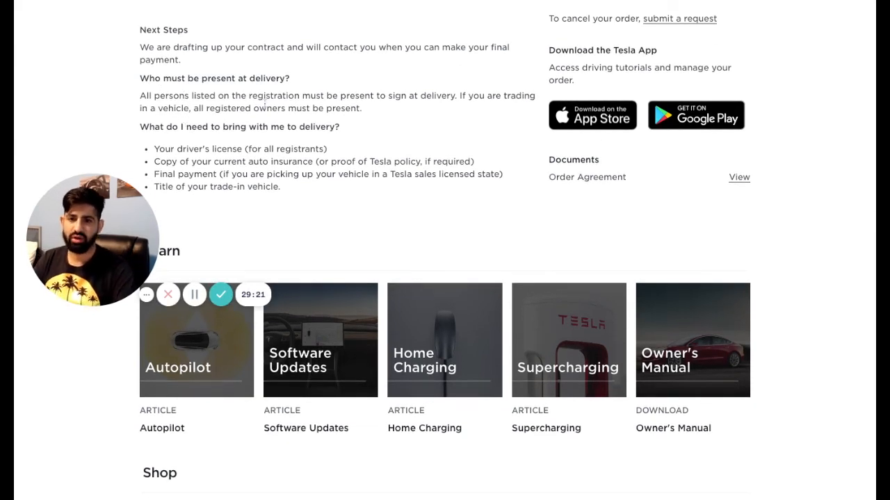
pyautogui.moveTo(421, 108)
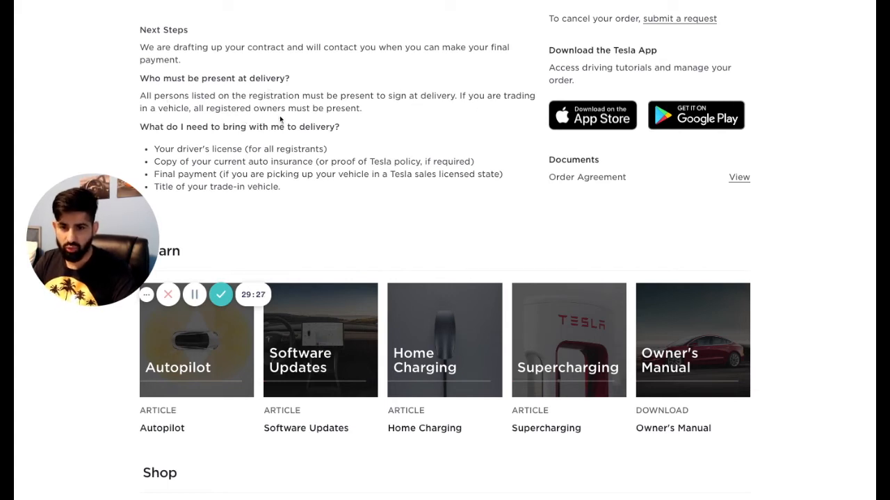
pyautogui.moveTo(371, 121)
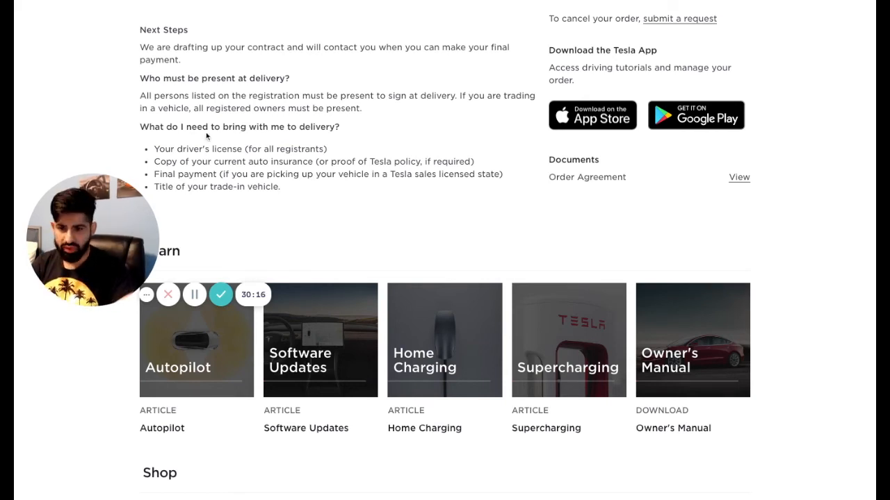
pyautogui.scroll(-3)
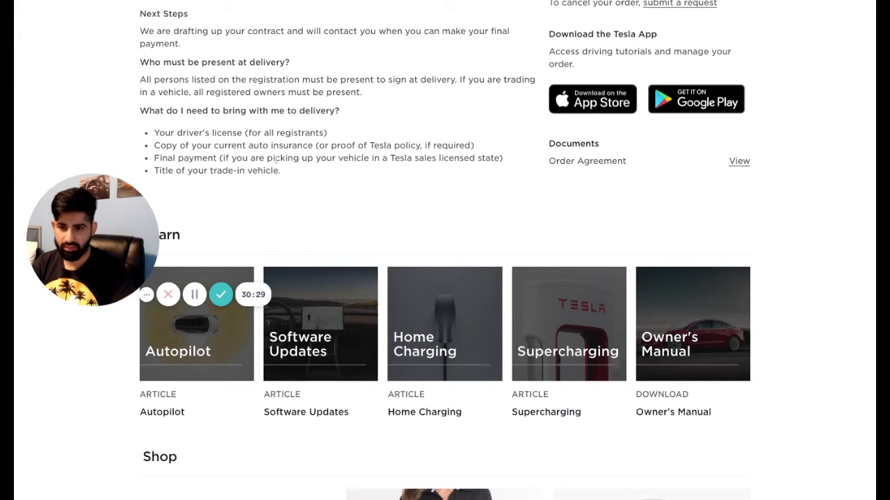
pyautogui.moveTo(465, 170)
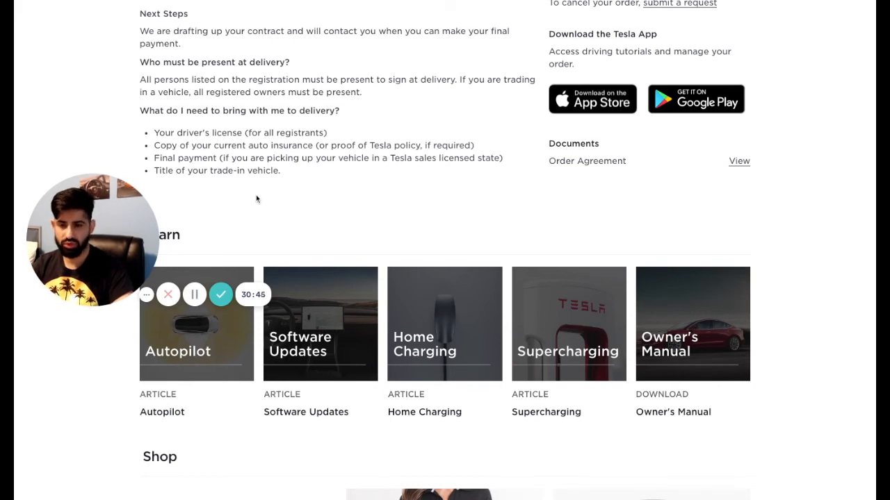
# Scroll to the page bottom showing Shop items for Charging, Apparel and Model 3 accessories
pyautogui.scroll(-3)
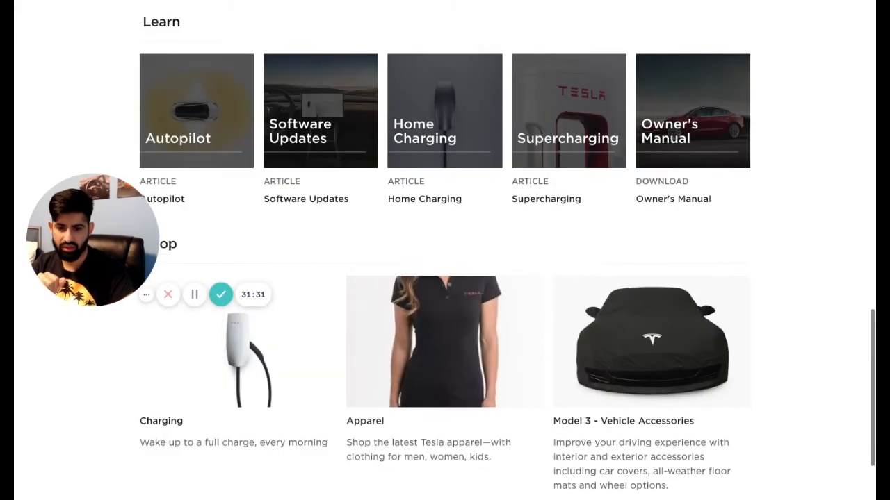
pyautogui.moveTo(216, 399)
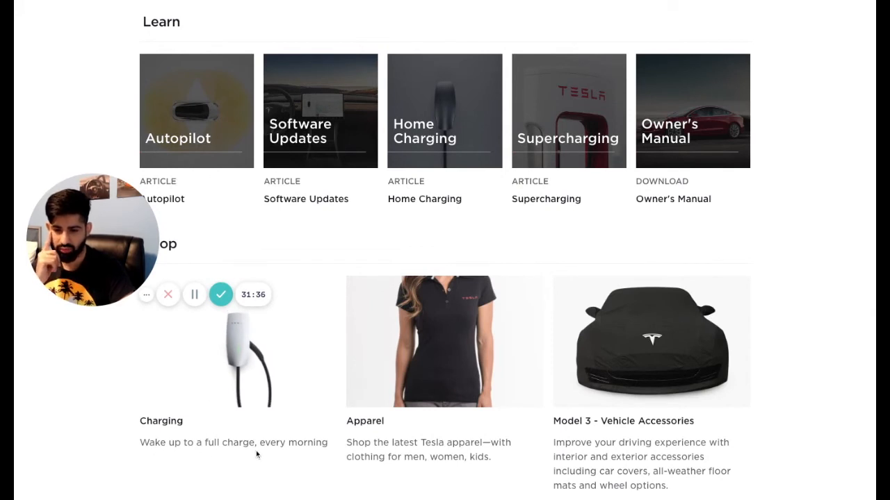
pyautogui.moveTo(431, 363)
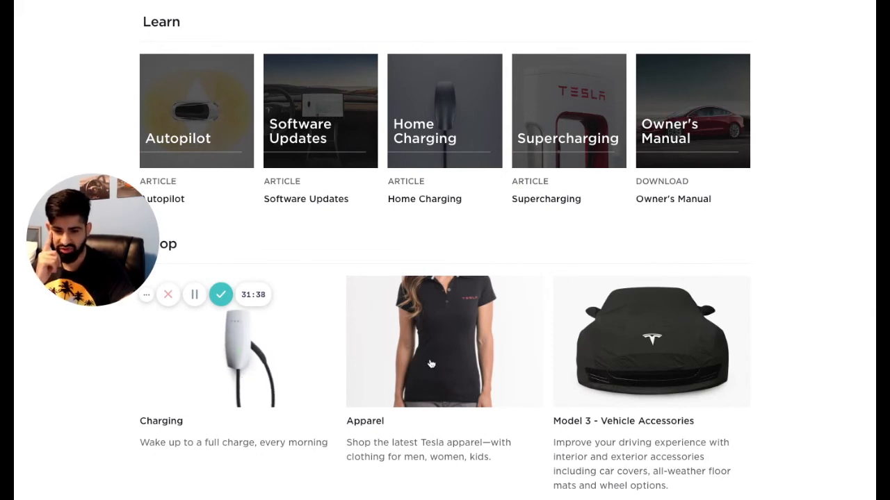
pyautogui.scroll(-3)
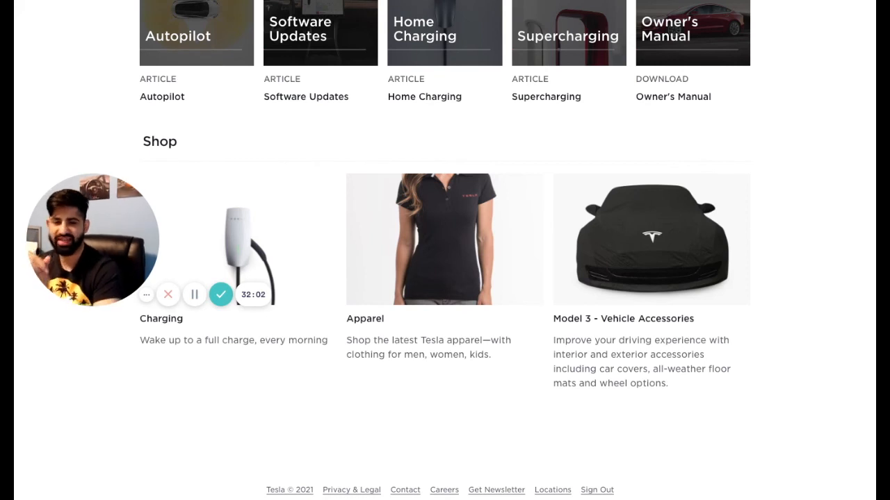
pyautogui.moveTo(473, 287)
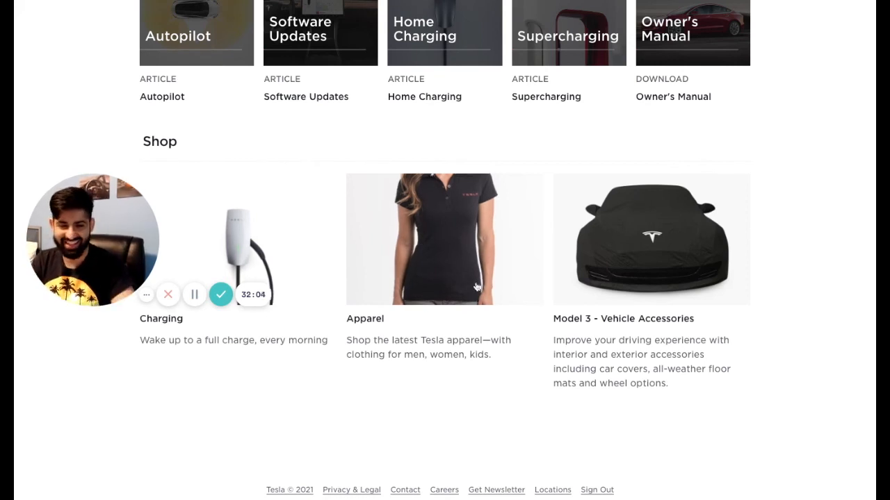